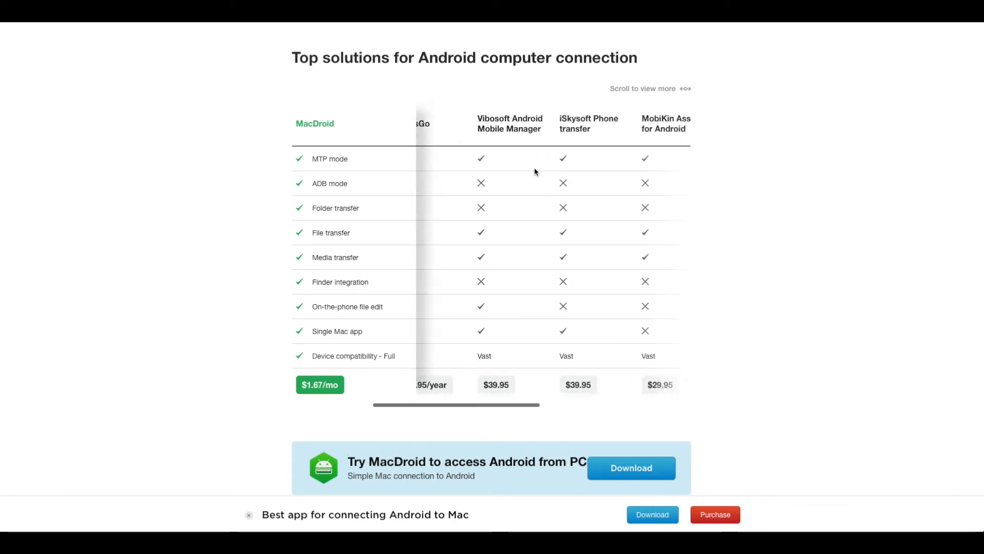
- Search Google for 'macdroid' and go to the official macdroid.app website
{"action": "scroll", "scroll_direction": "right", "scroll_amount": 3}
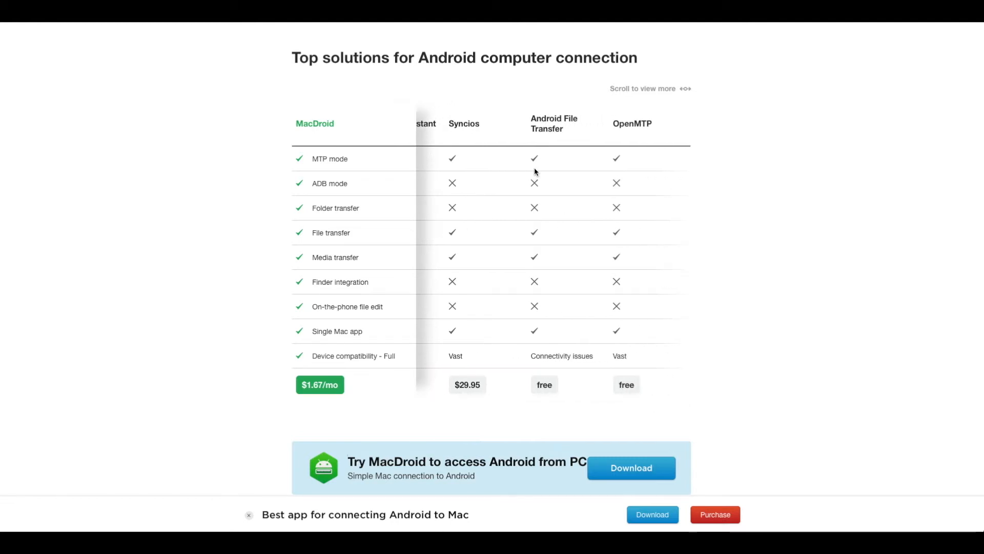
{"action": "scroll", "scroll_direction": "right", "scroll_amount": 3}
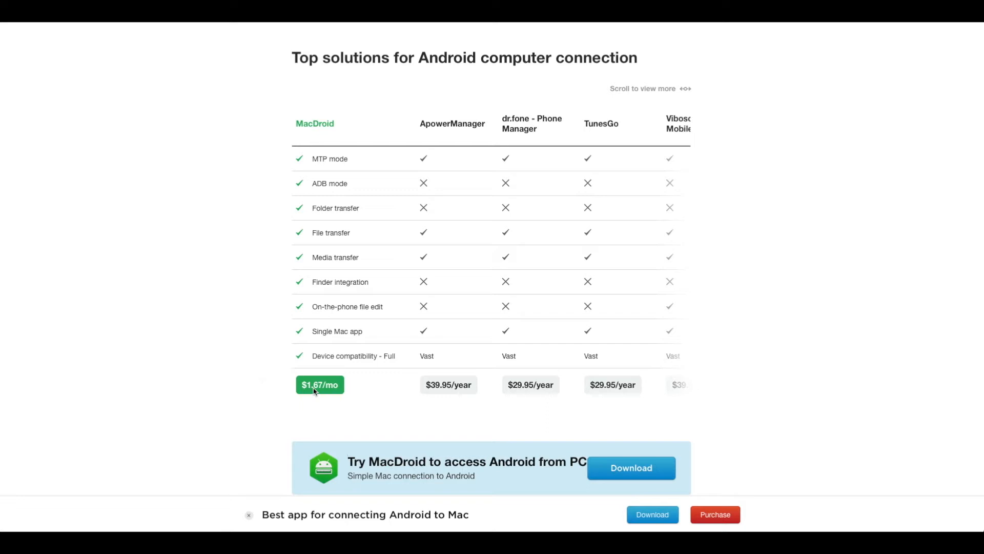
{"action": "mouse_move", "coordinate": [441, 393]}
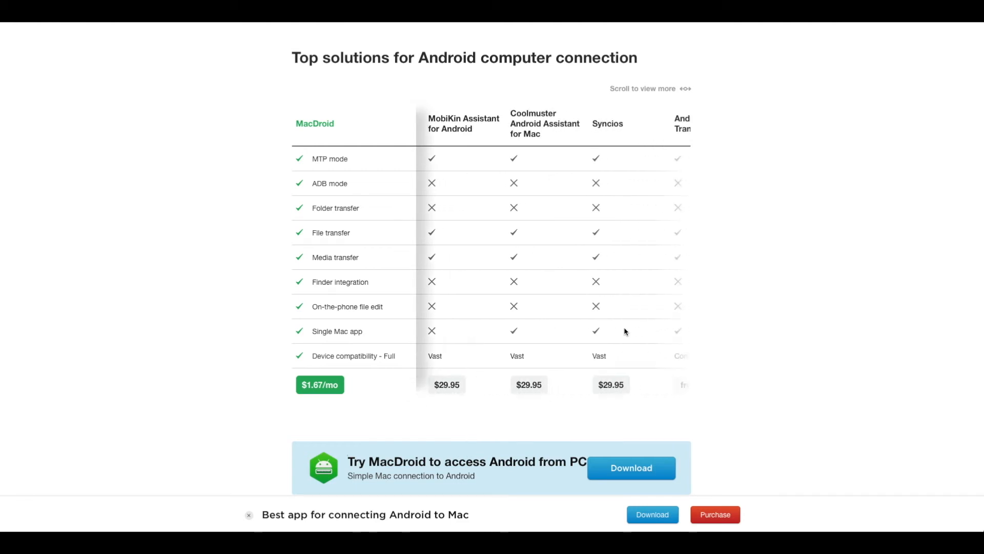
{"action": "scroll", "scroll_direction": "right", "scroll_amount": 3}
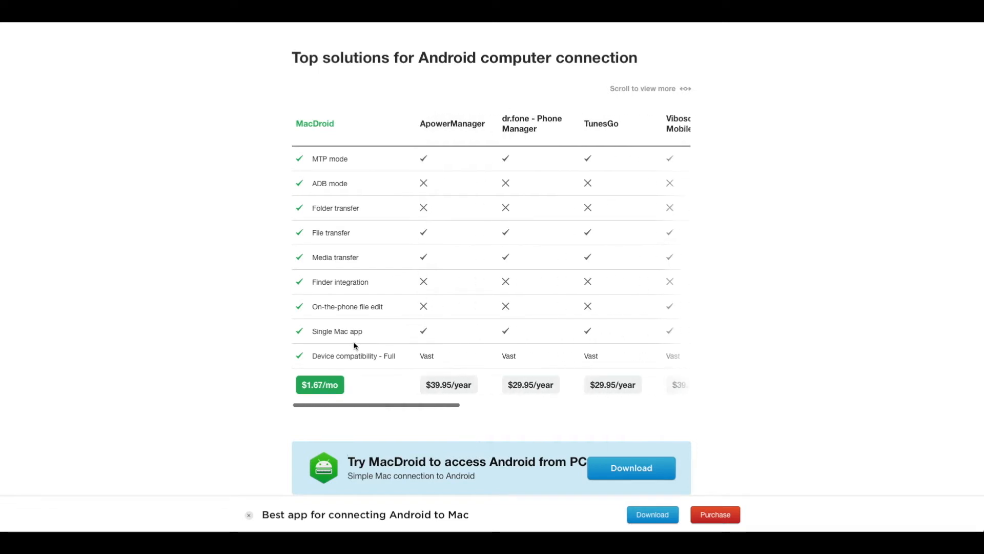
{"action": "mouse_move", "coordinate": [322, 315]}
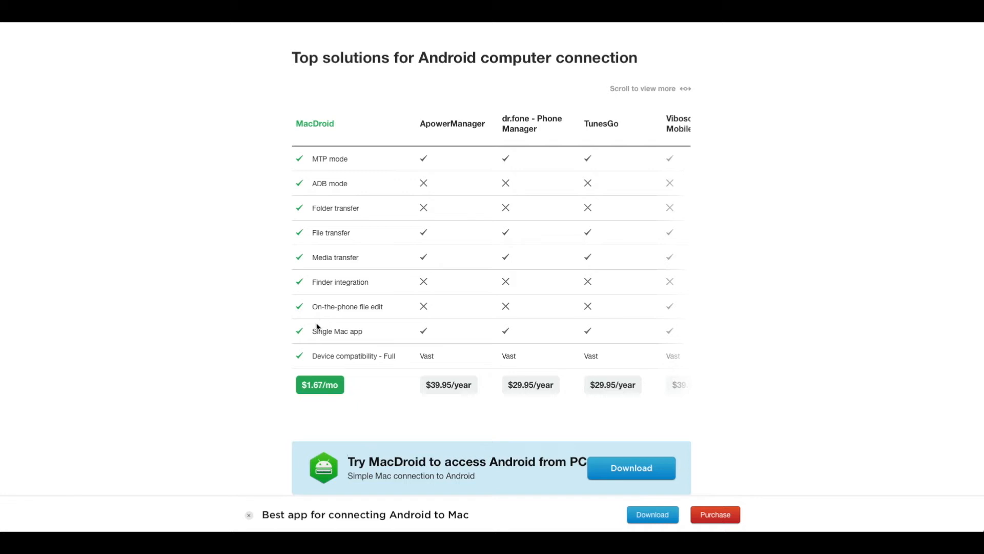
{"action": "mouse_move", "coordinate": [317, 198]}
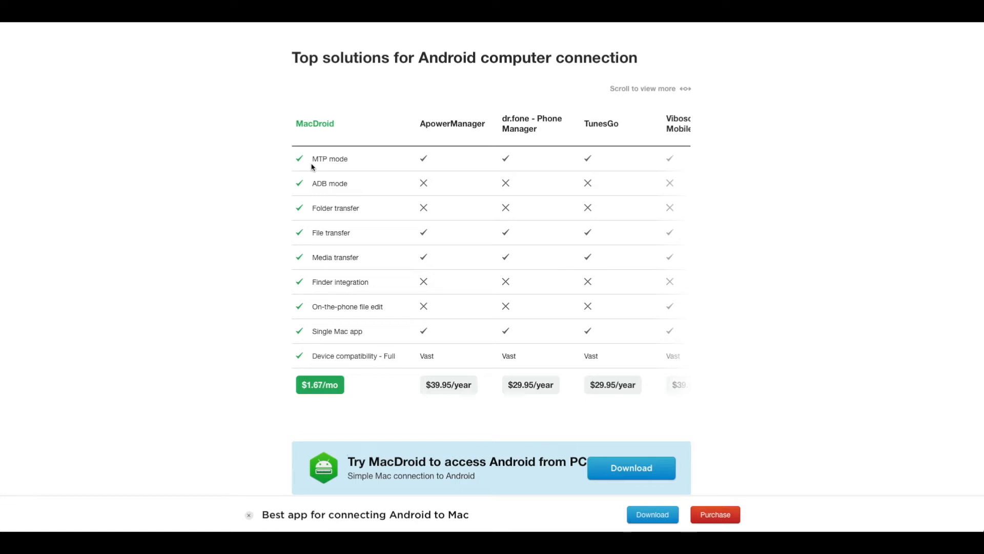
{"action": "mouse_move", "coordinate": [312, 163]}
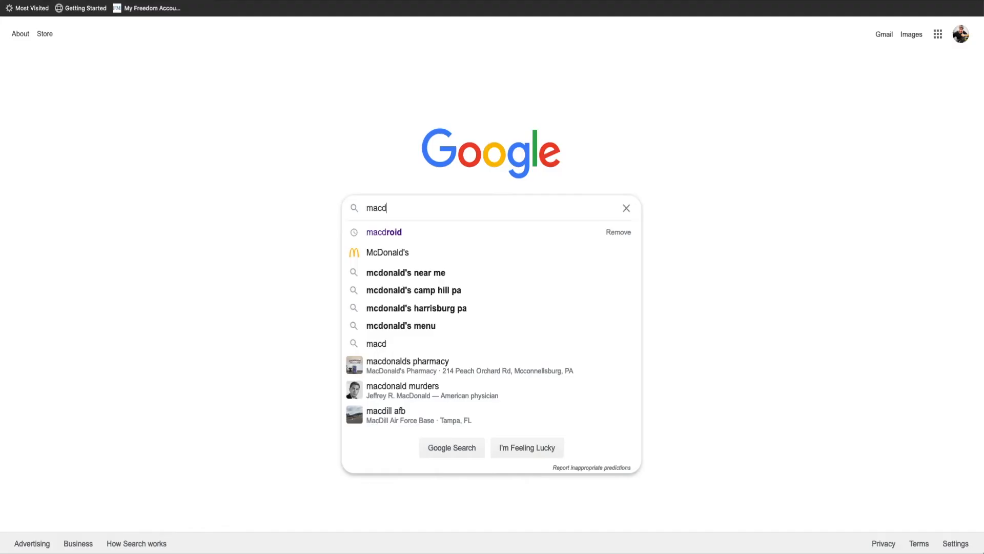
{"action": "left_click", "coordinate": [384, 232]}
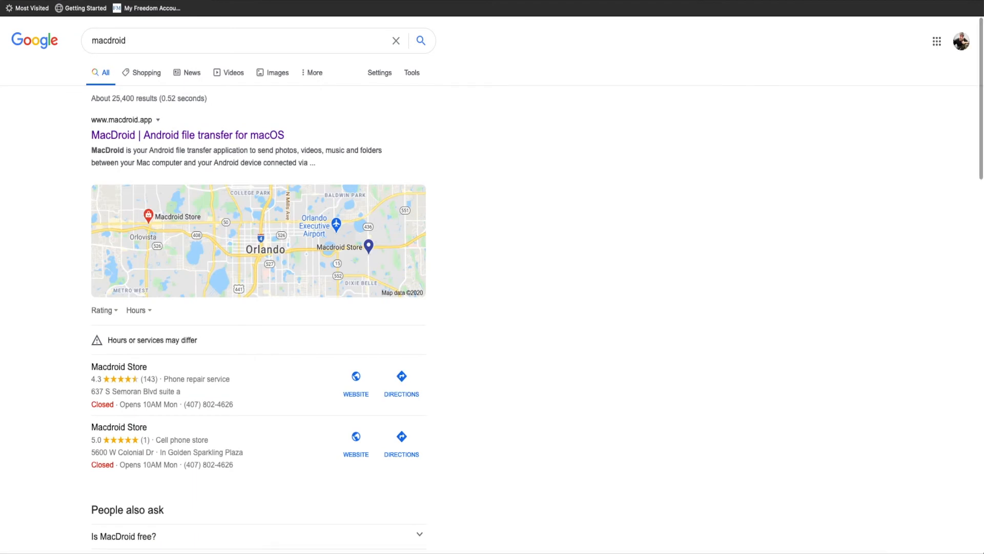
{"action": "mouse_move", "coordinate": [186, 136]}
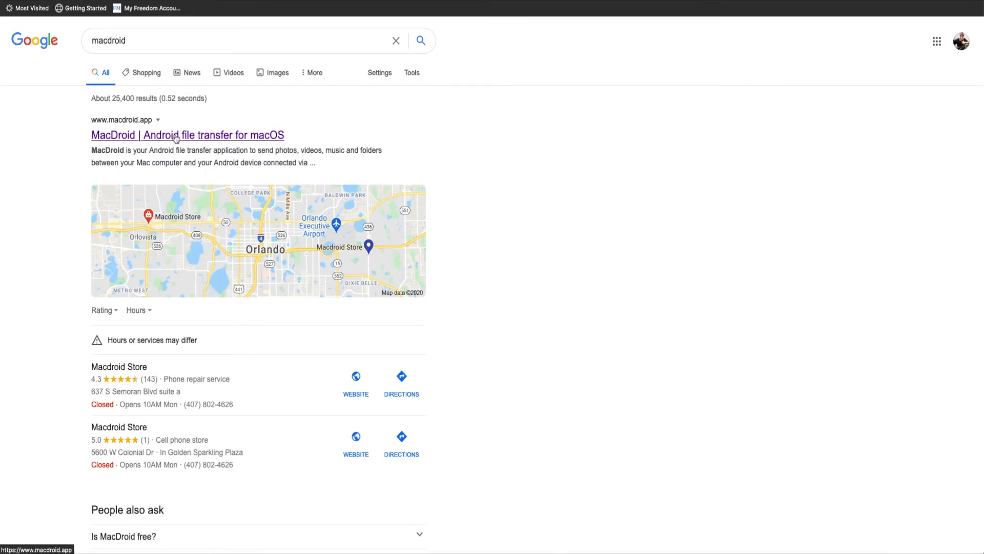
{"action": "left_click", "coordinate": [187, 135]}
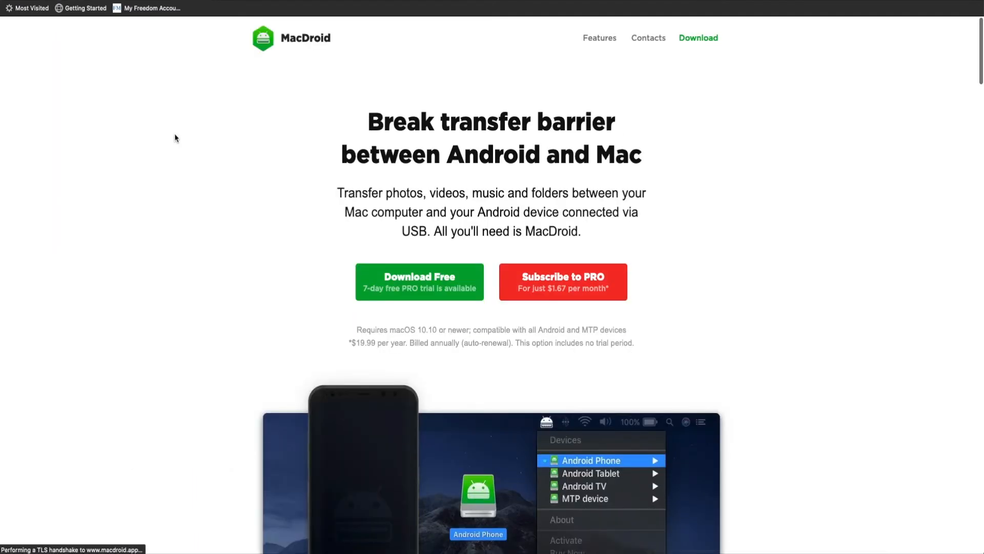
- Download macdroid.dmg via Download Free and have it opened with DiskImageMounter
{"action": "left_click", "coordinate": [418, 281]}
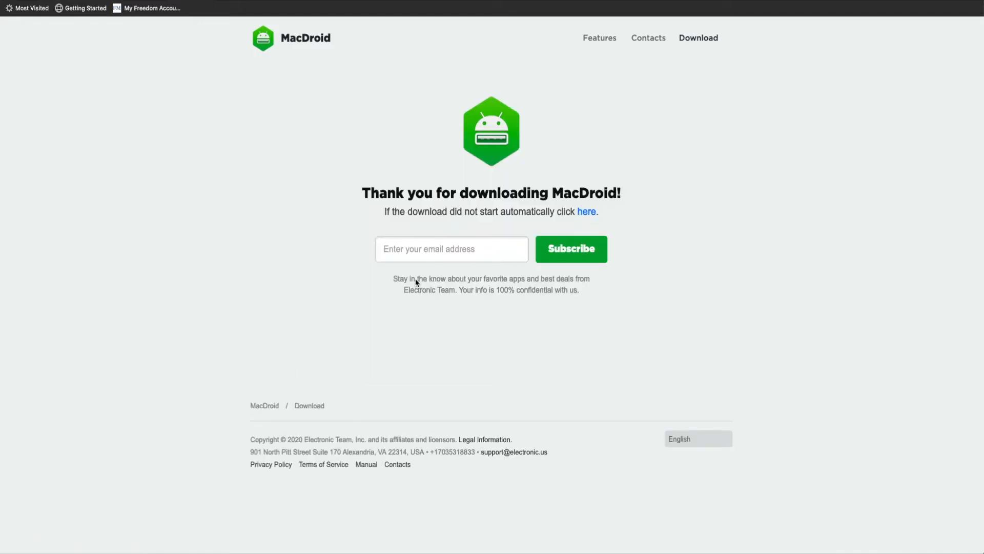
{"action": "left_click", "coordinate": [586, 211]}
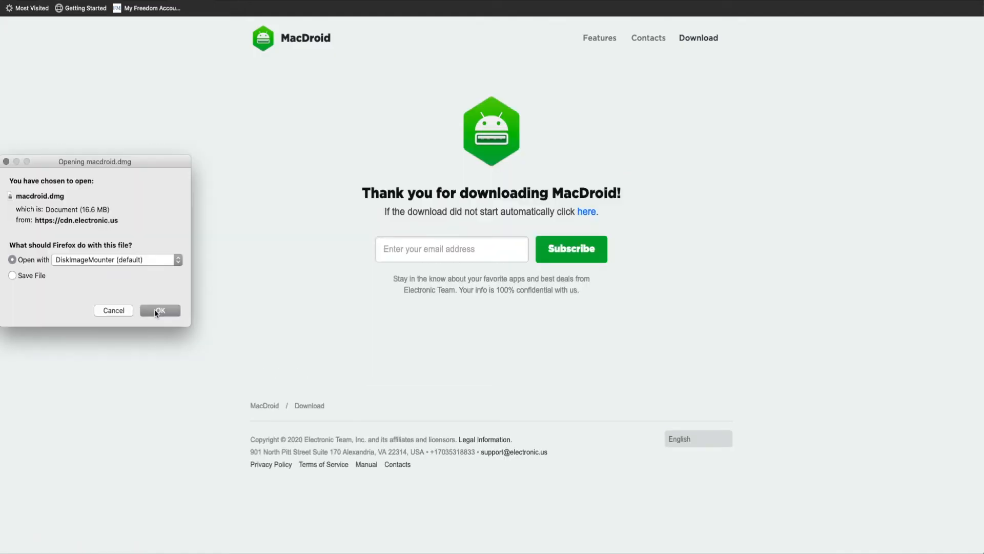
{"action": "left_click", "coordinate": [160, 309]}
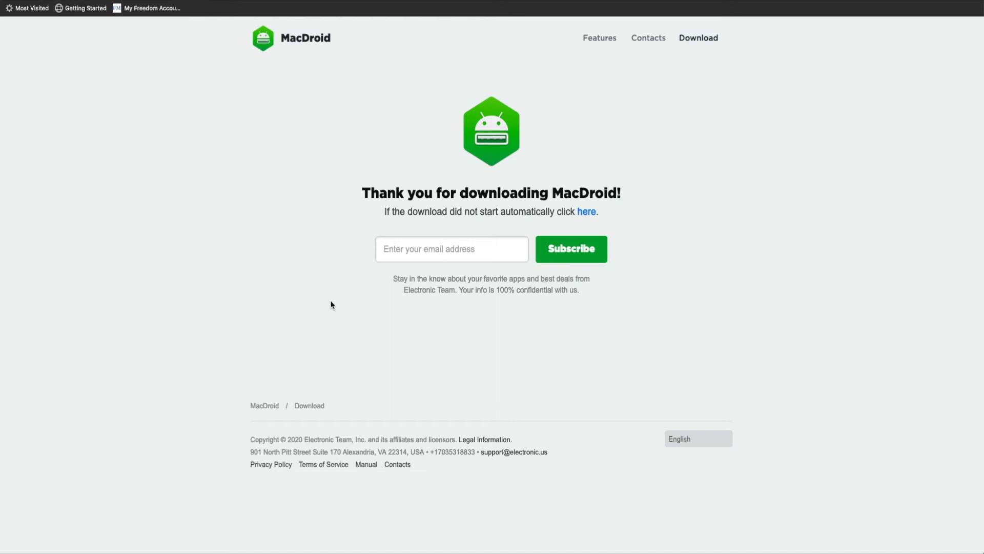
{"action": "mouse_move", "coordinate": [331, 304]}
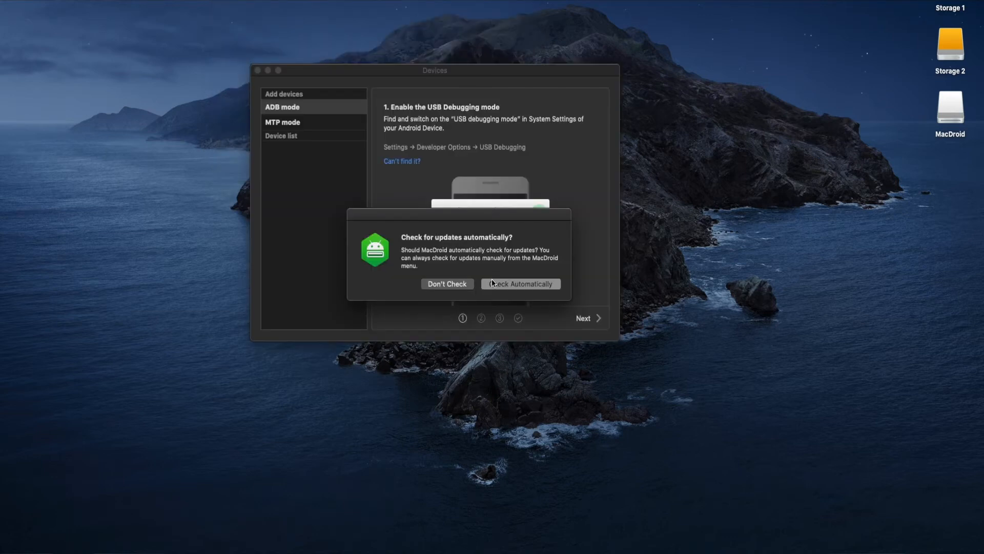
- Allow automatic update checks, review the MTP mode guide, then show the ADB mode steps
{"action": "left_click", "coordinate": [520, 283]}
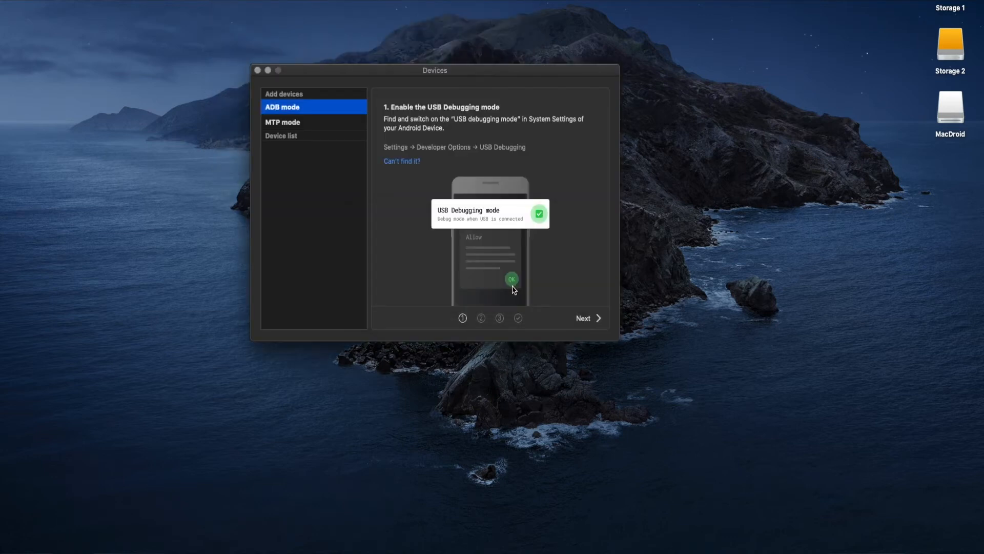
{"action": "mouse_move", "coordinate": [349, 164]}
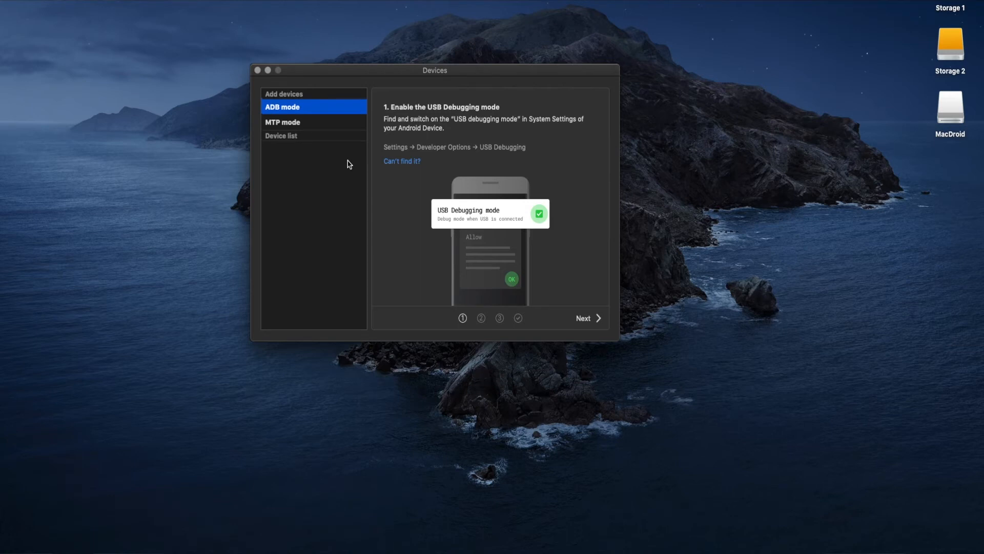
{"action": "left_click", "coordinate": [283, 122]}
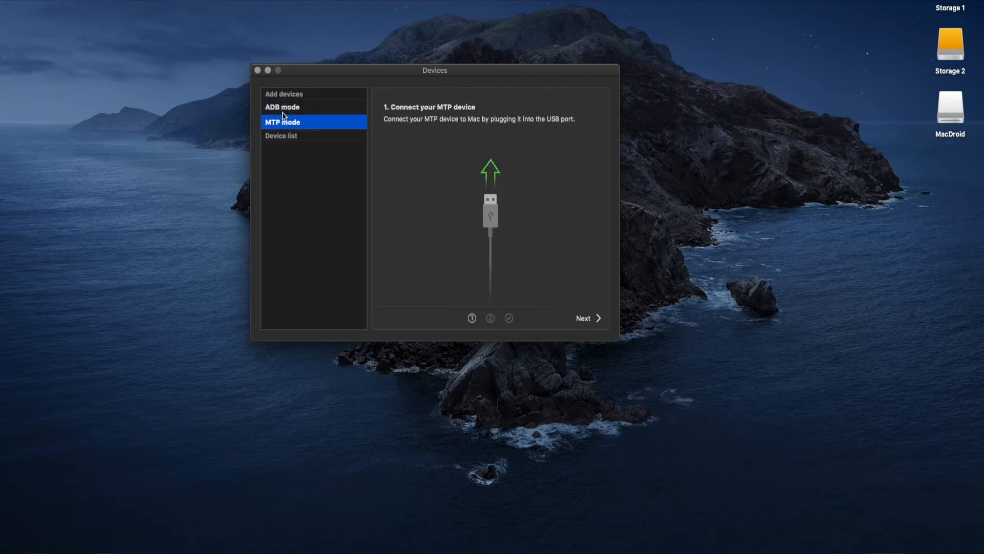
{"action": "left_click", "coordinate": [282, 107]}
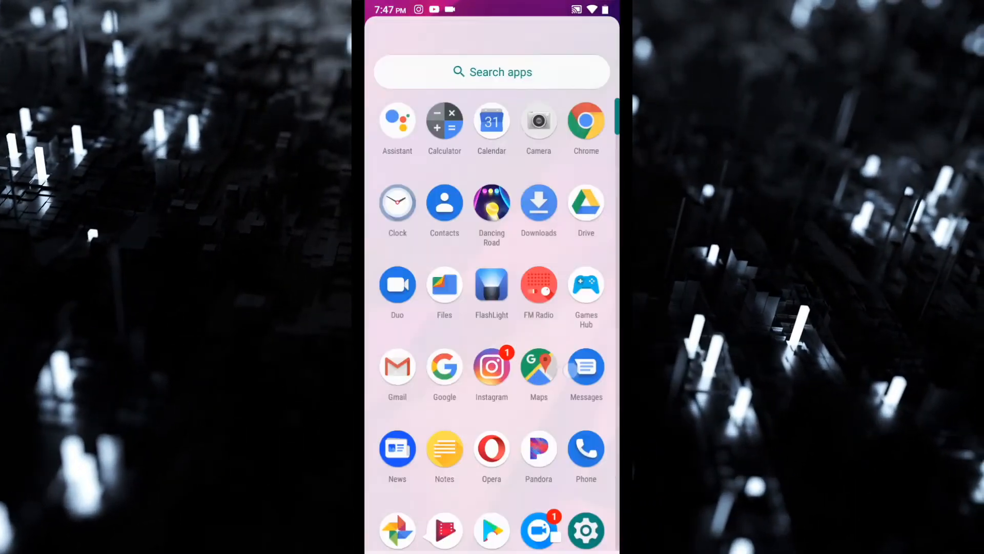
- Navigate the phone's Settings down into More settings and Developer options
{"action": "left_click", "coordinate": [585, 529]}
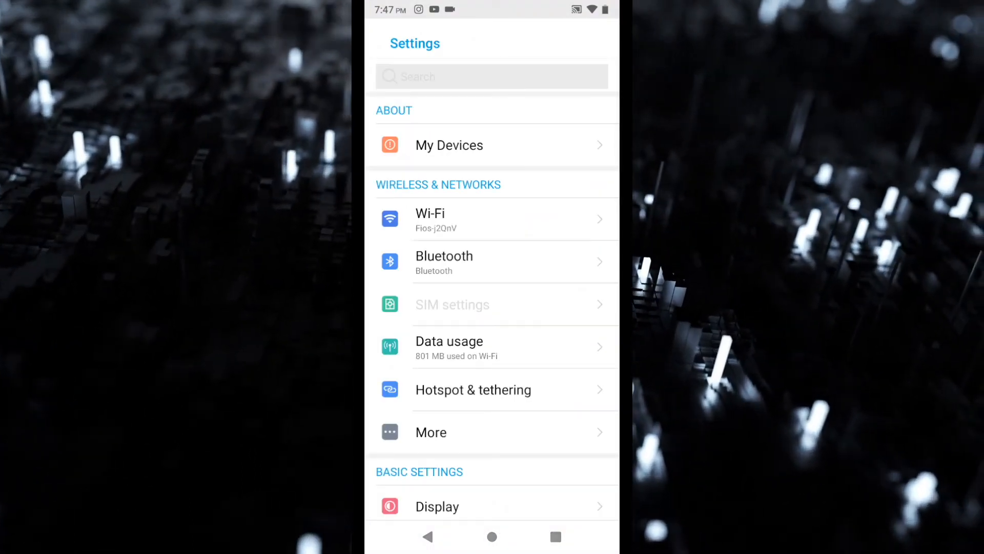
{"action": "left_click", "coordinate": [449, 144]}
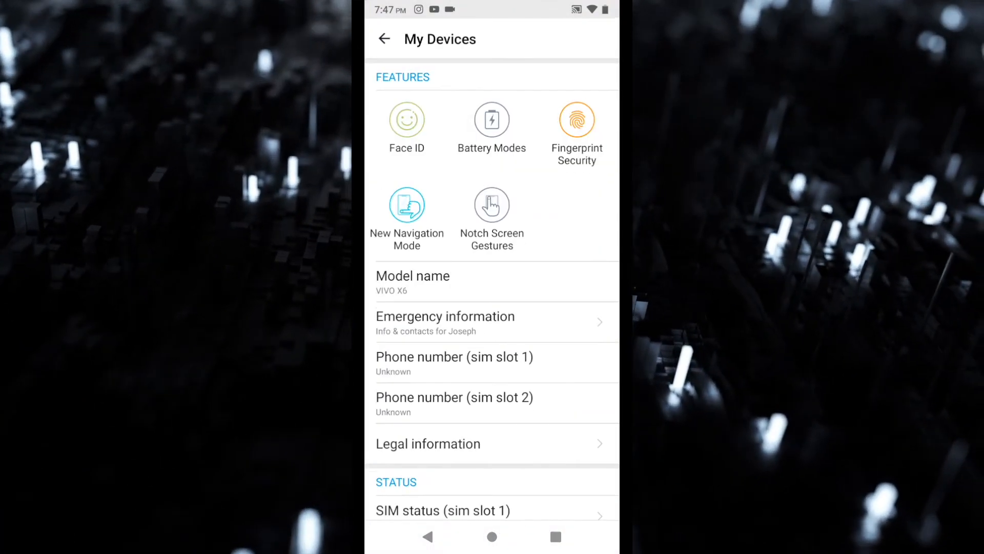
{"action": "scroll", "scroll_direction": "down", "scroll_amount": 3}
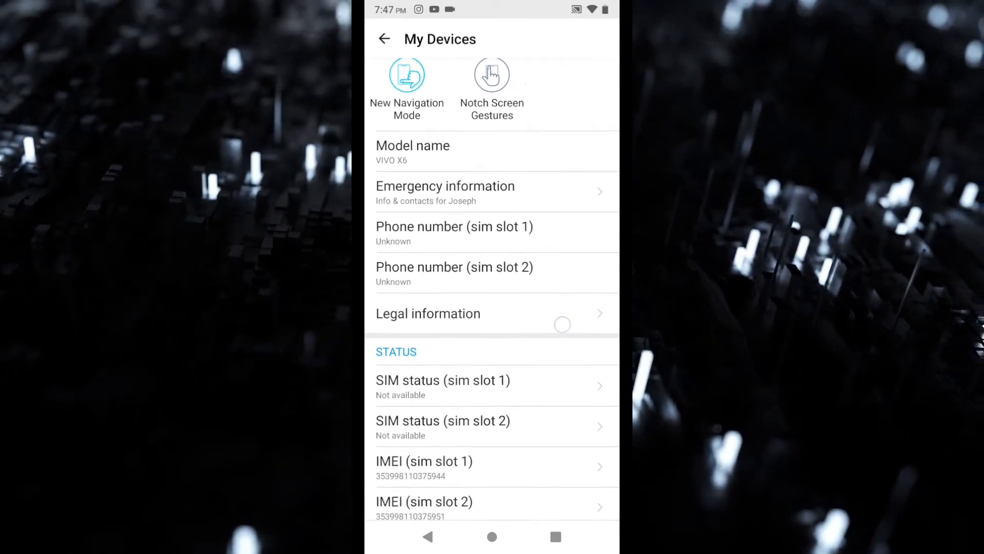
{"action": "scroll", "scroll_direction": "down", "scroll_amount": 3}
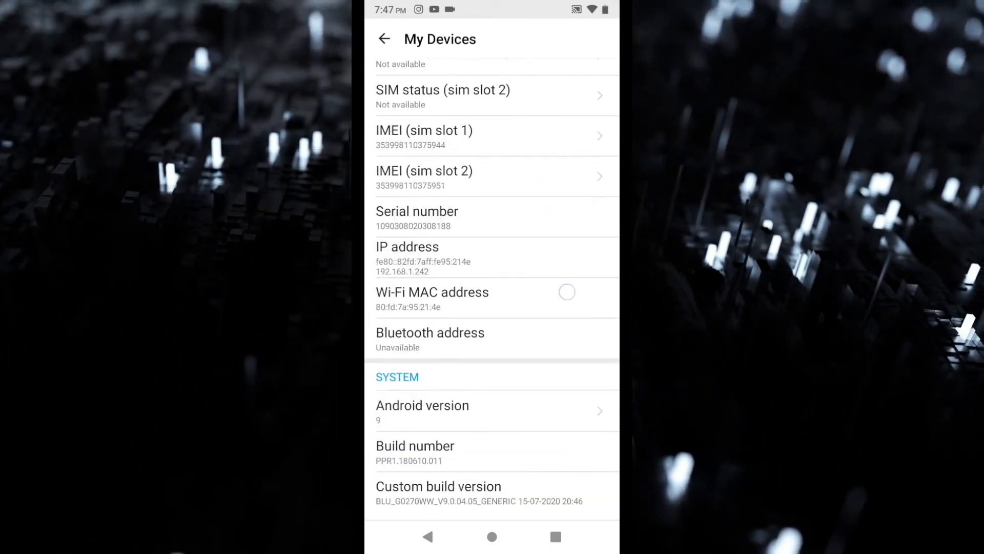
{"action": "scroll", "scroll_direction": "down", "scroll_amount": 3}
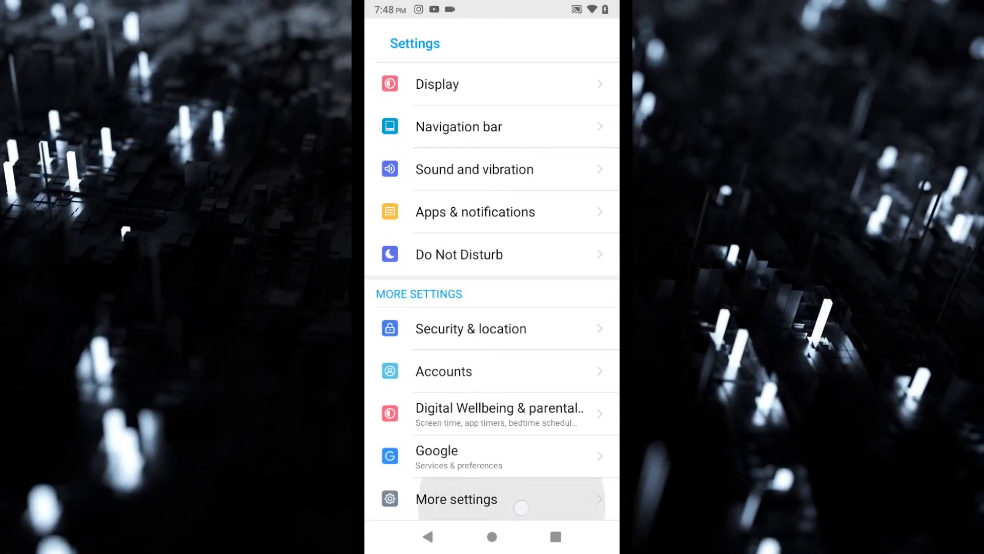
{"action": "left_click", "coordinate": [456, 500]}
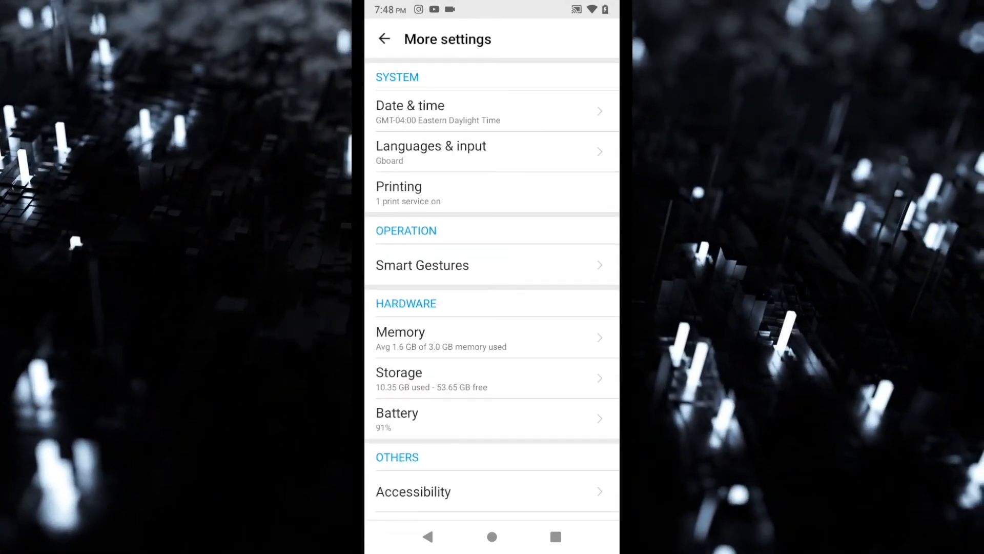
- Enable USB debugging so the BLU G60 mounts in ADB mode, then bring up Finder
{"action": "scroll", "scroll_direction": "down", "scroll_amount": 3}
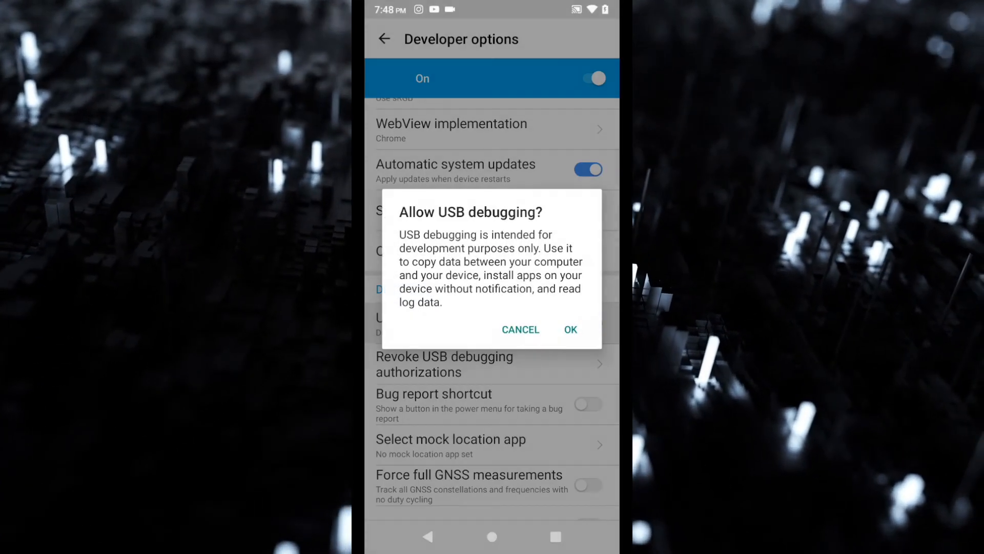
{"action": "left_click", "coordinate": [569, 330]}
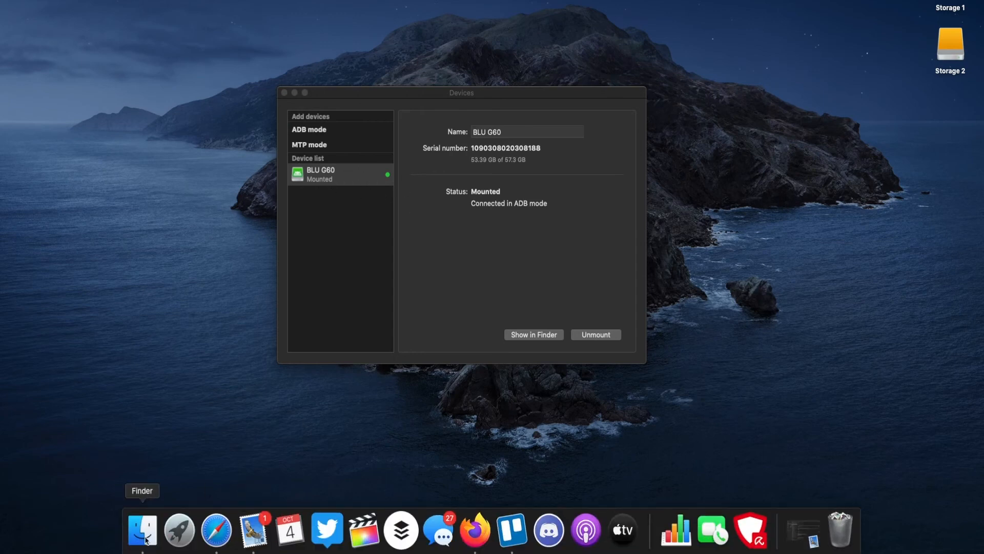
{"action": "left_click", "coordinate": [142, 529]}
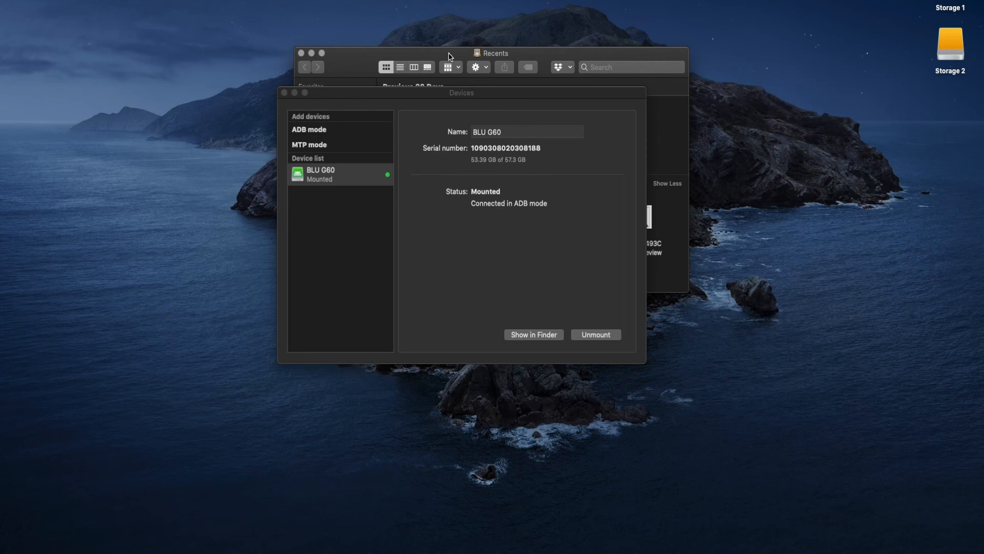